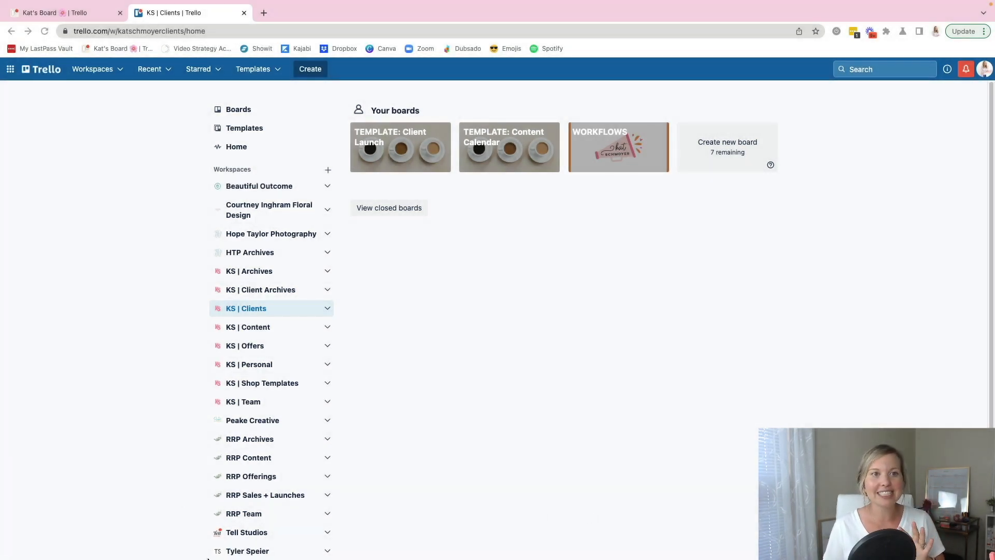
mouse_move(213, 146)
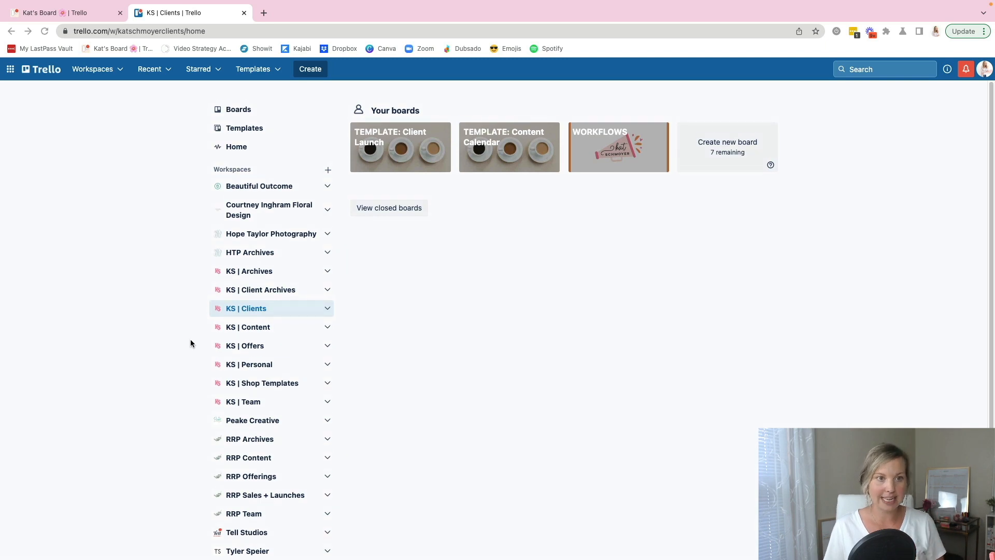
mouse_move(165, 324)
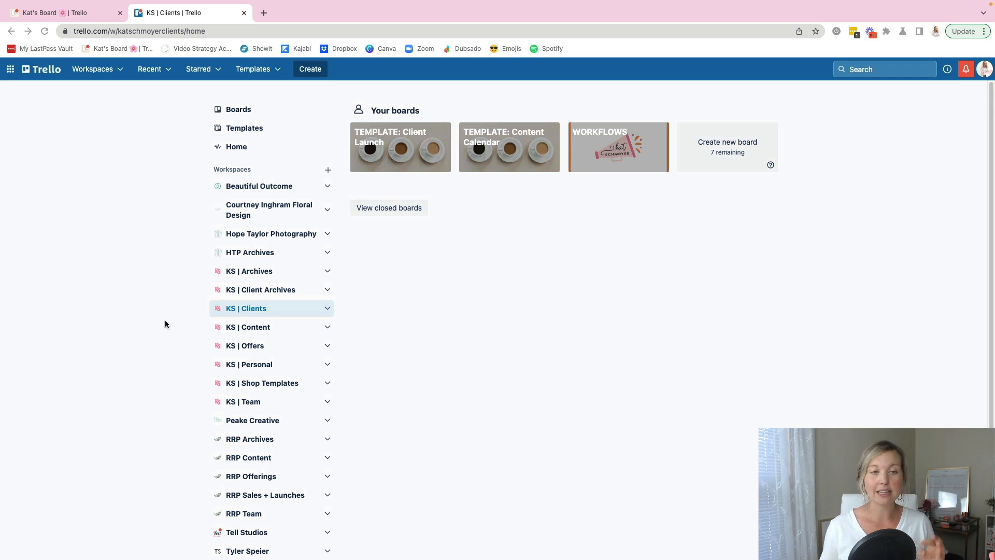
mouse_move(124, 248)
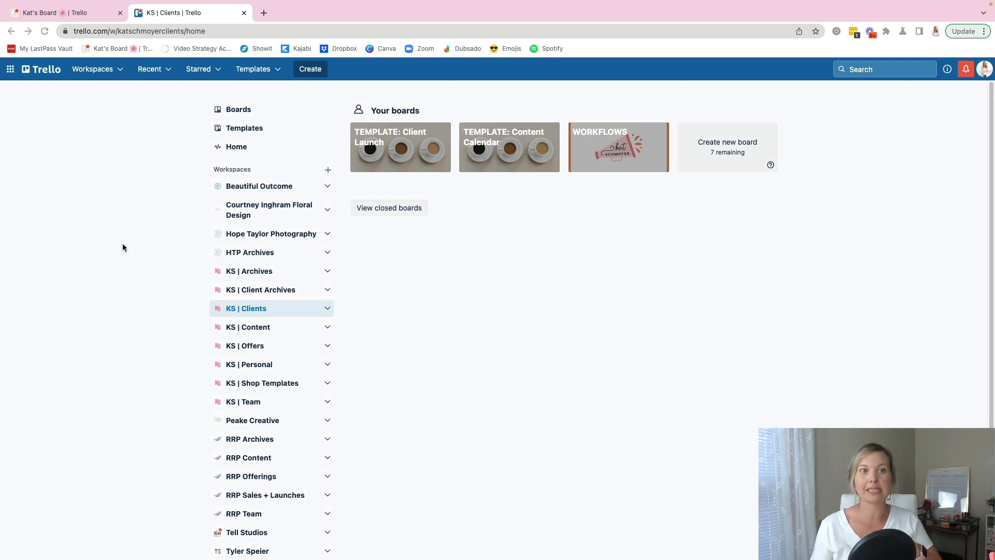
mouse_move(222, 191)
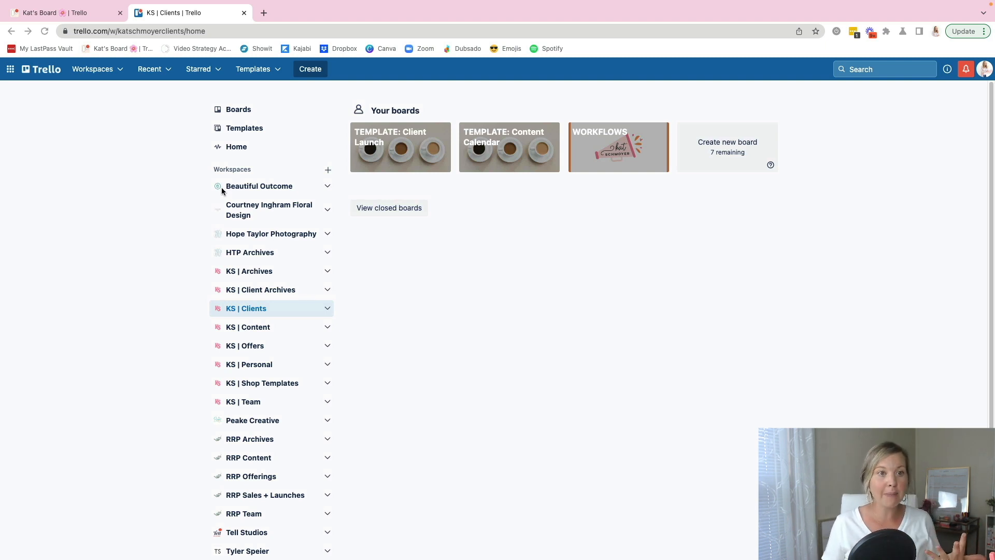
mouse_move(265, 193)
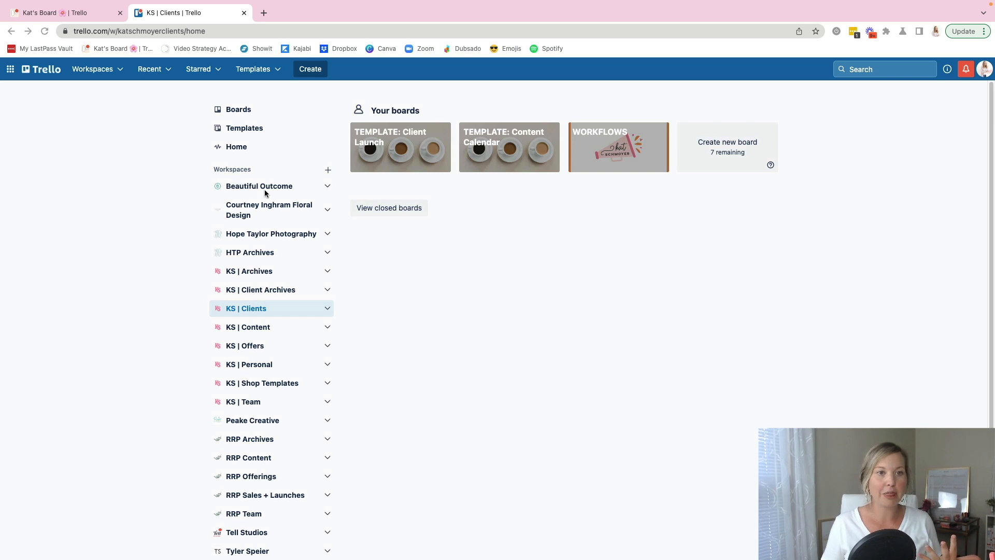
mouse_move(204, 184)
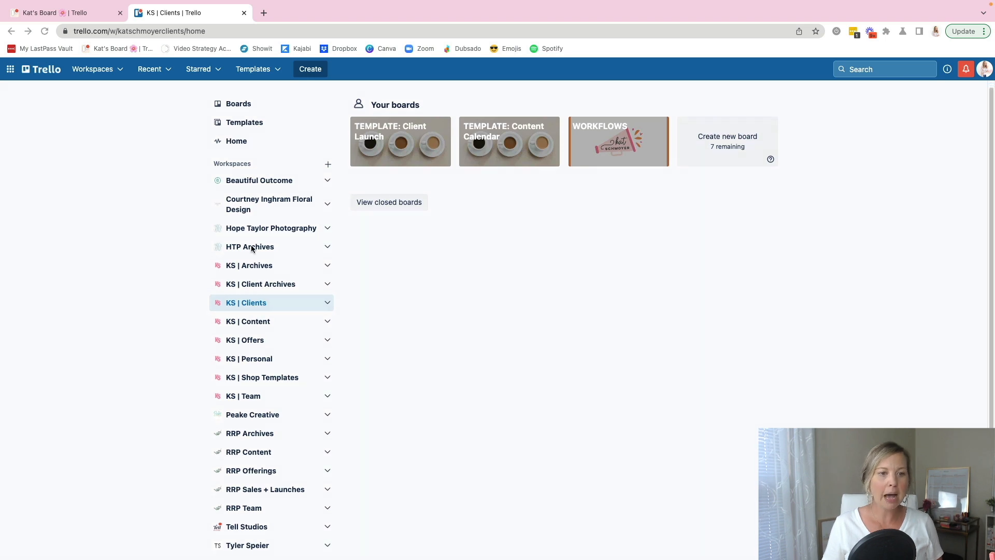
mouse_move(261, 269)
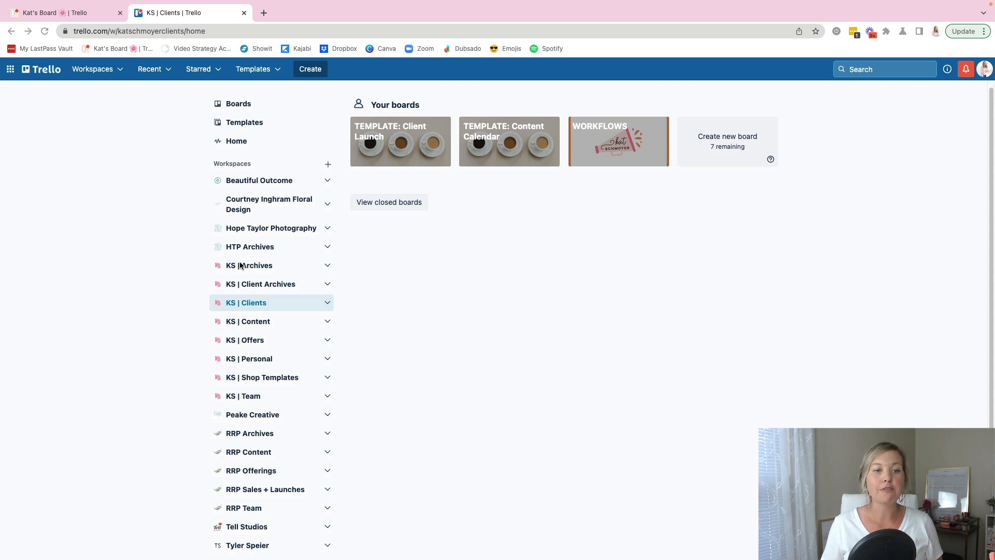
mouse_move(250, 263)
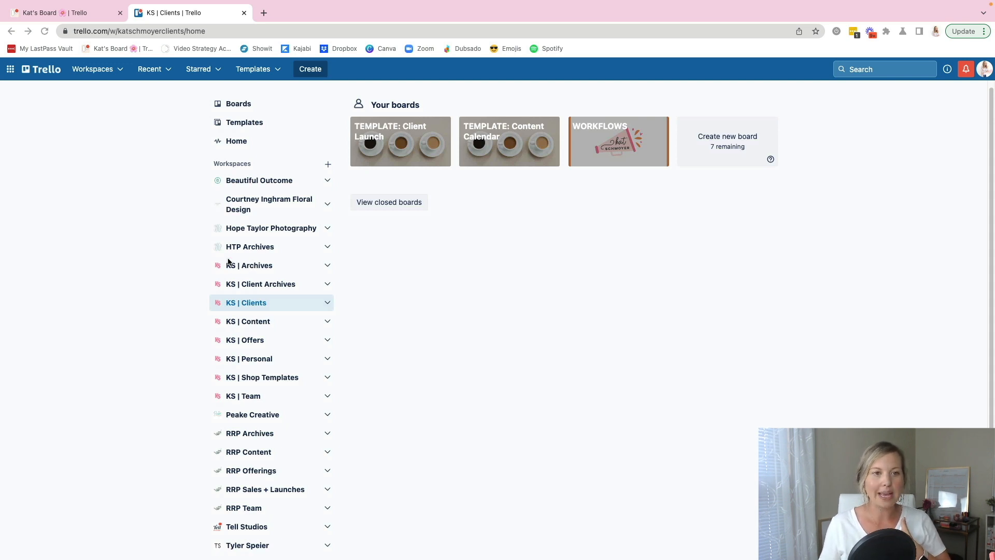
mouse_move(248, 287)
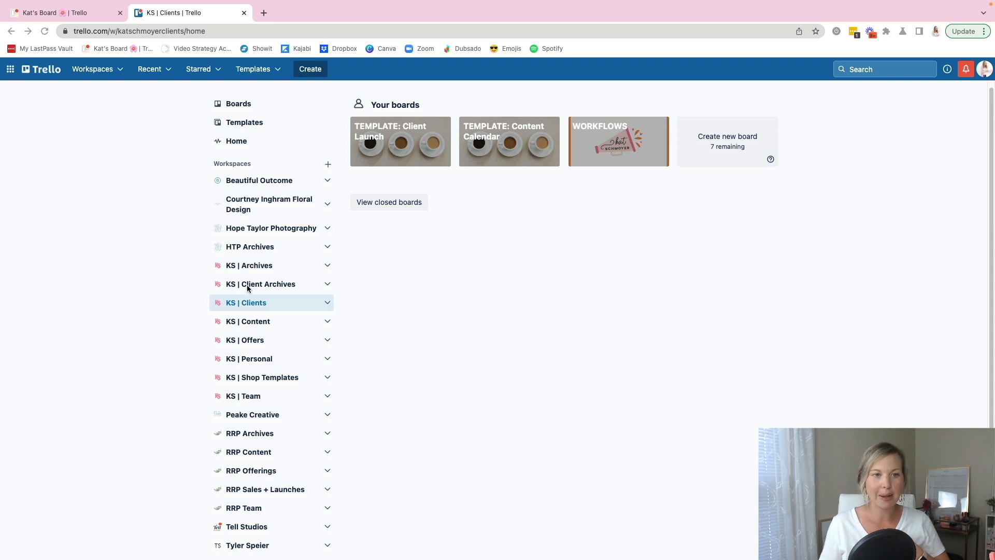
mouse_move(211, 446)
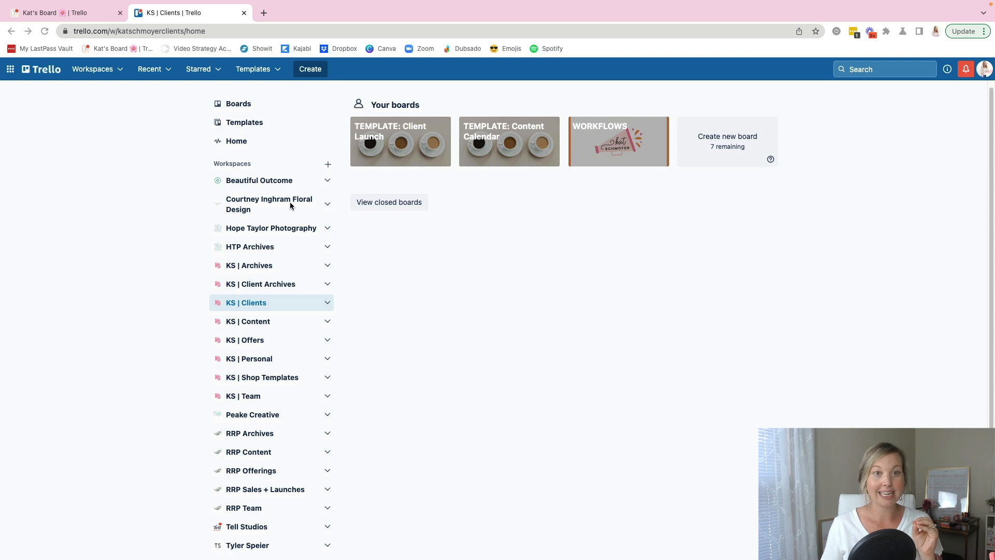
mouse_move(125, 227)
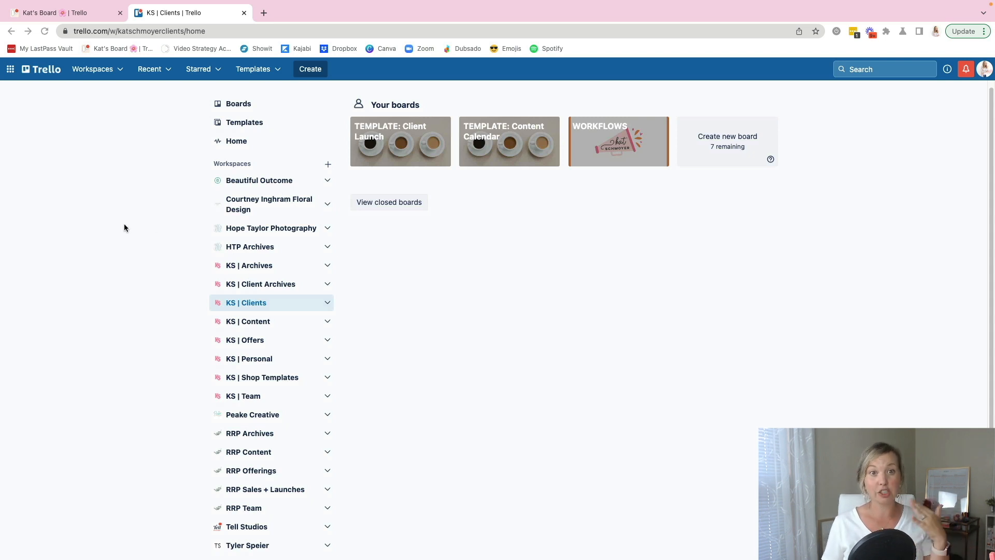
mouse_move(366, 372)
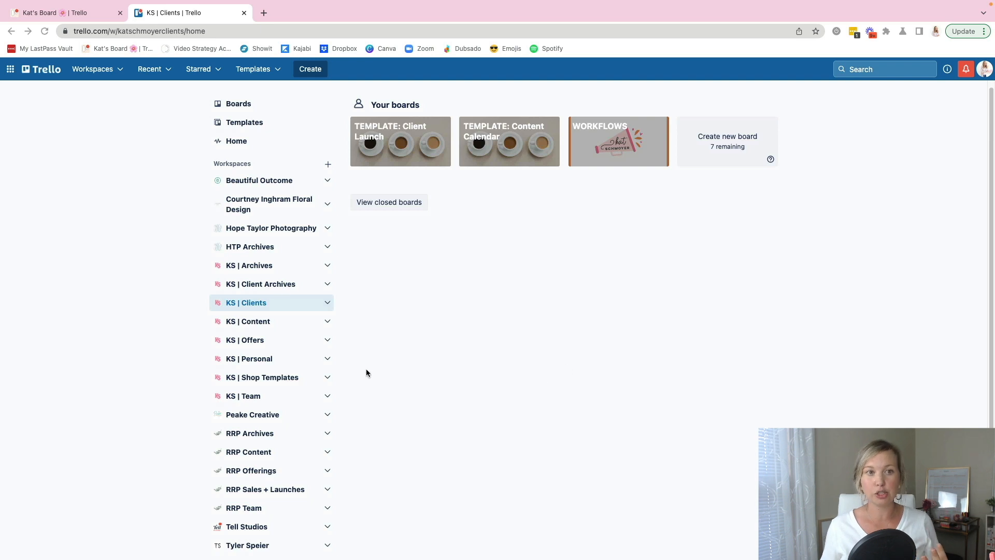
mouse_move(277, 395)
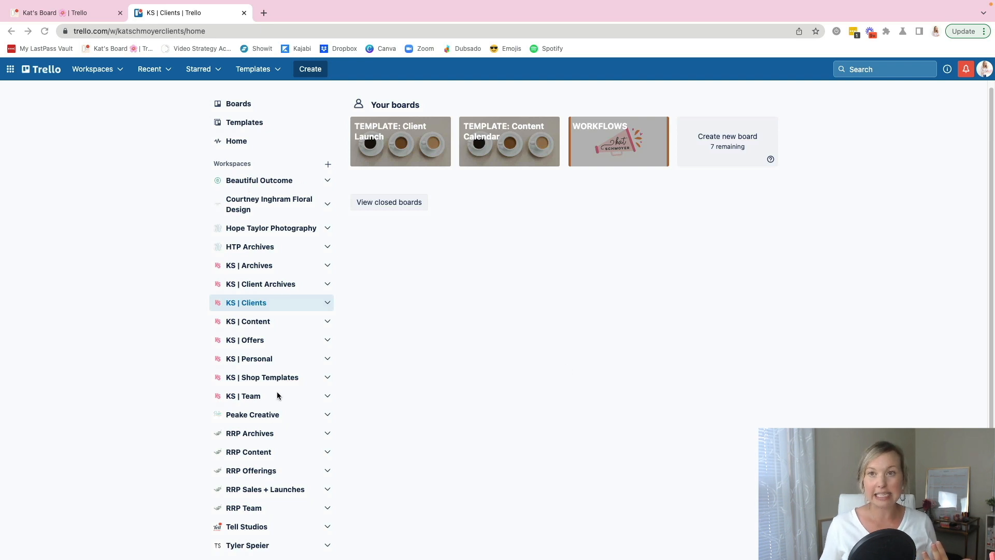
mouse_move(272, 390)
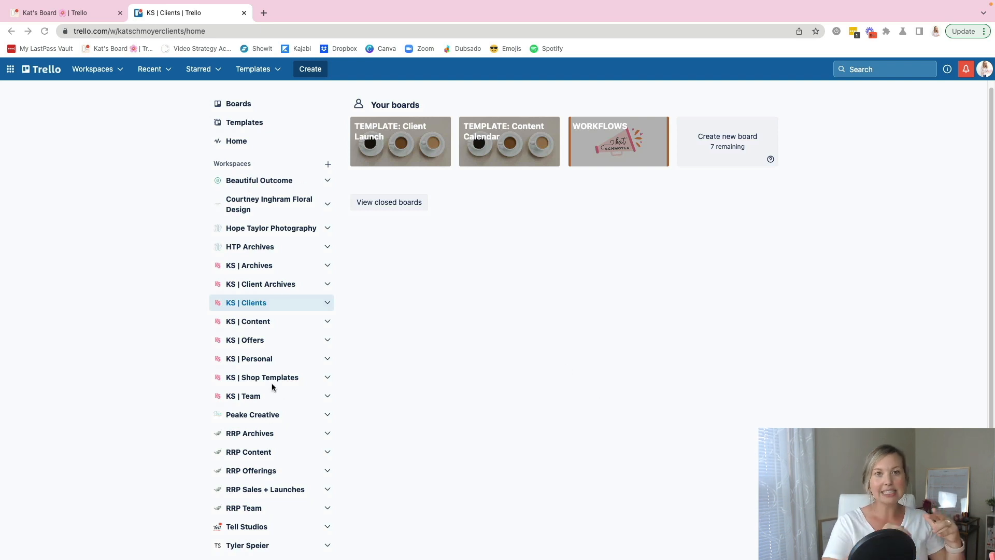
mouse_move(273, 383)
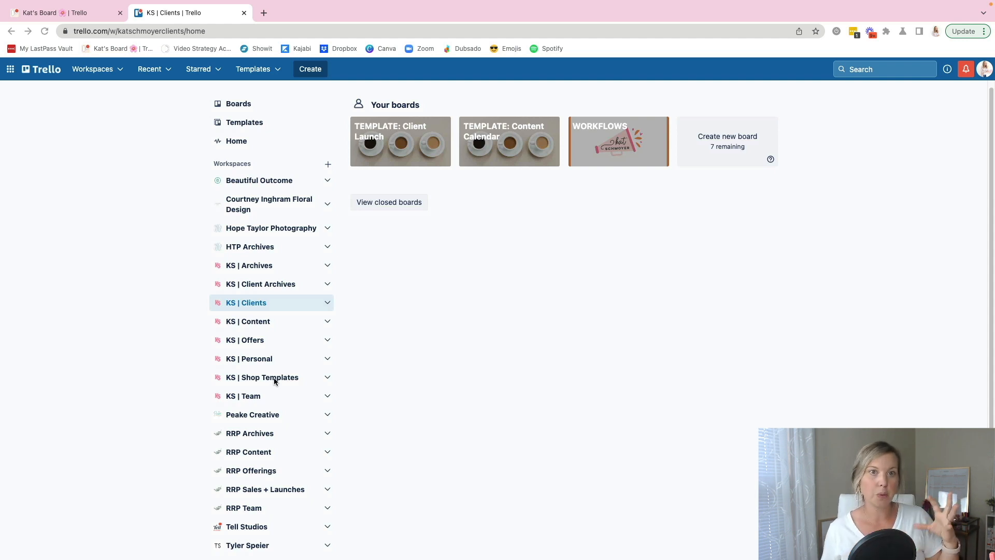
mouse_move(253, 311)
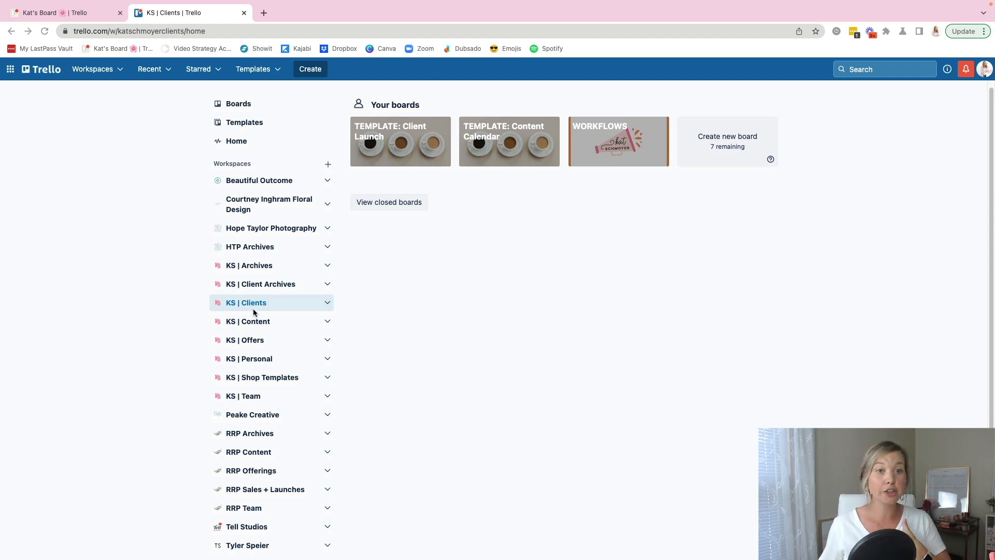
mouse_move(209, 294)
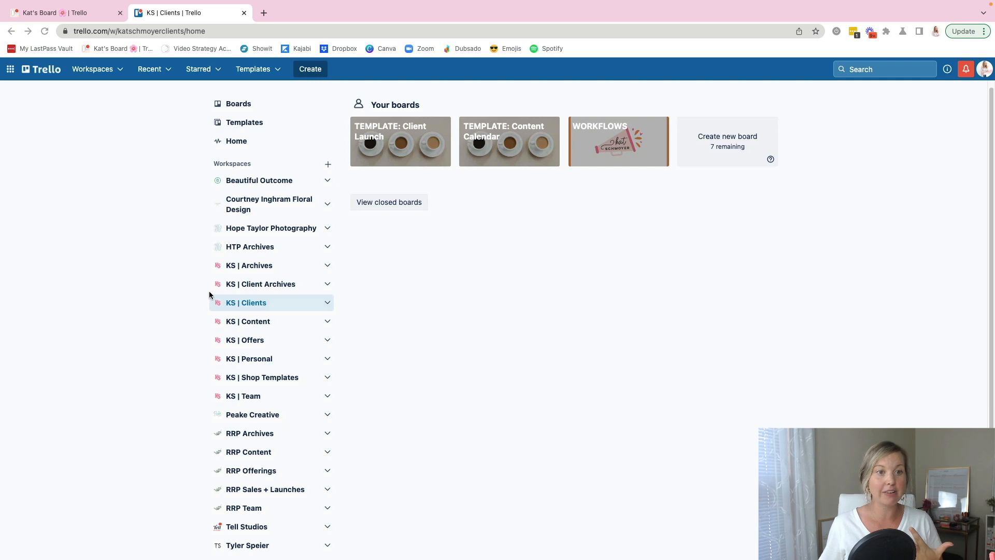
mouse_move(511, 129)
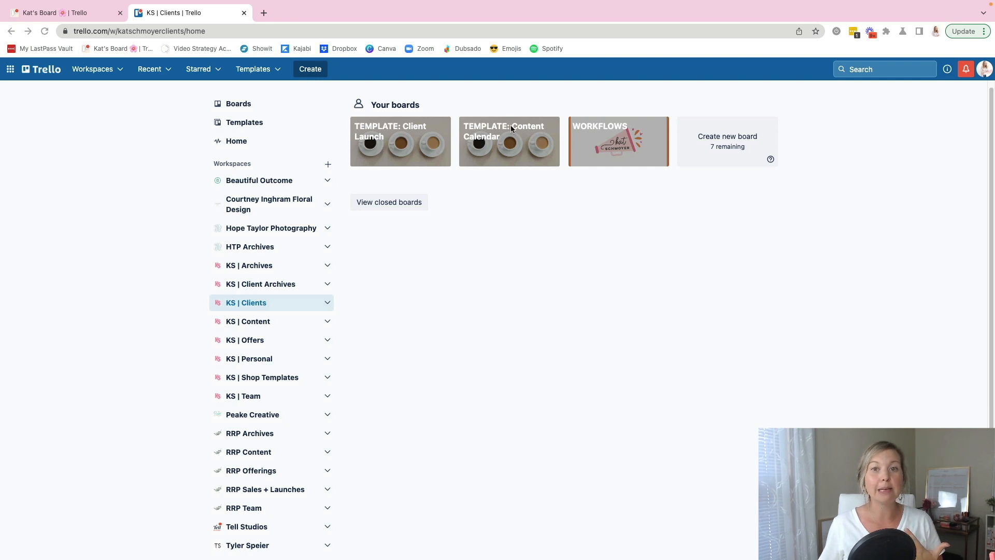
mouse_move(452, 126)
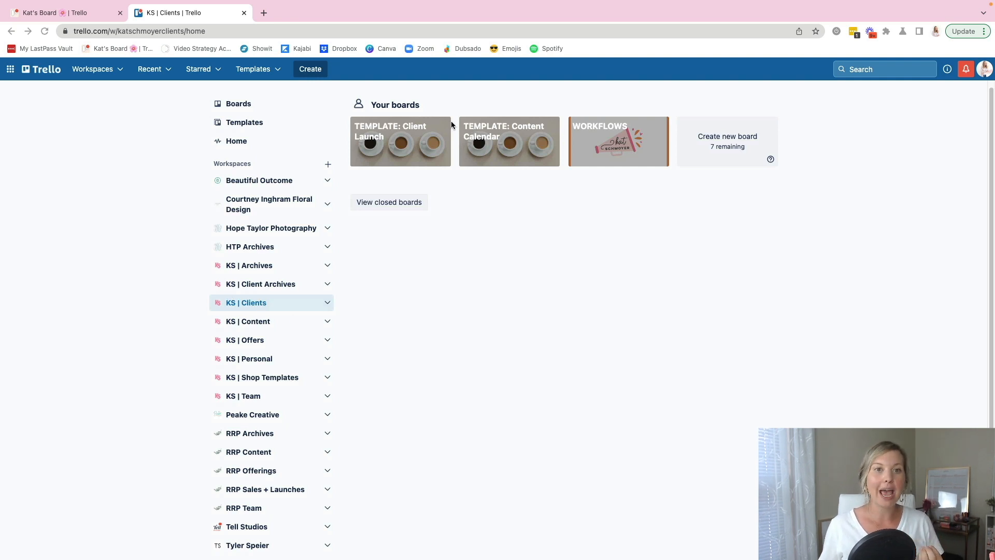
mouse_move(377, 134)
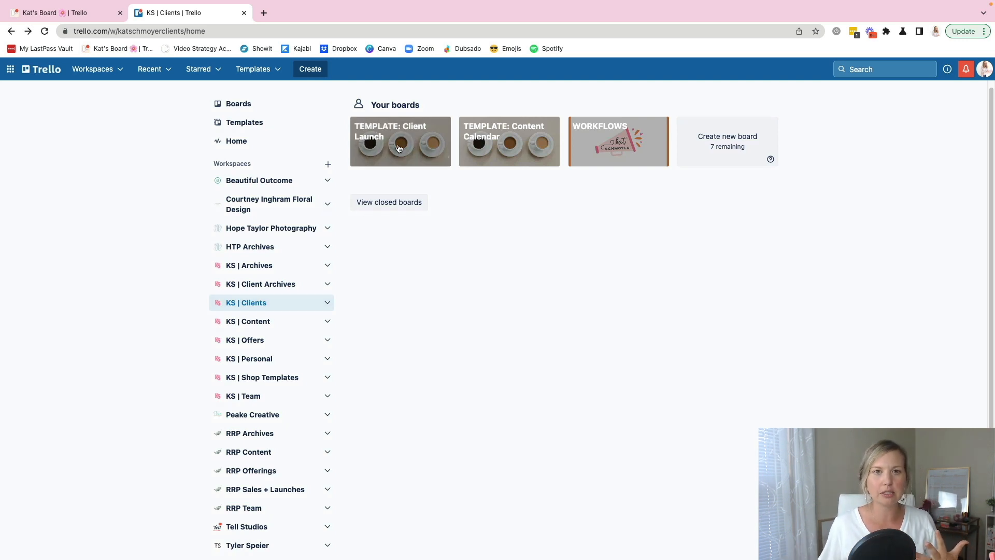
Open the TEMPLATE: Client Launch board from the KS | Clients workspace home
left_click(400, 142)
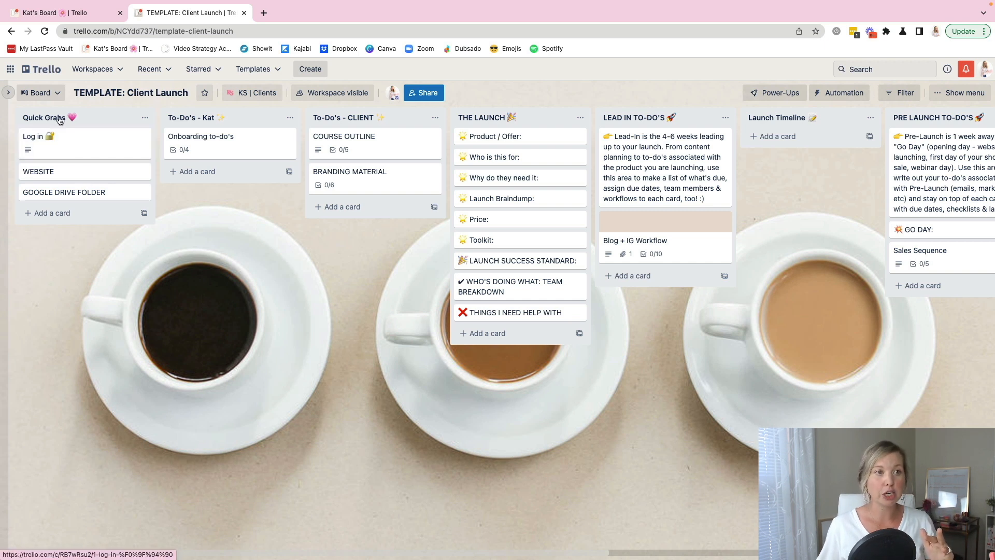
mouse_move(64, 192)
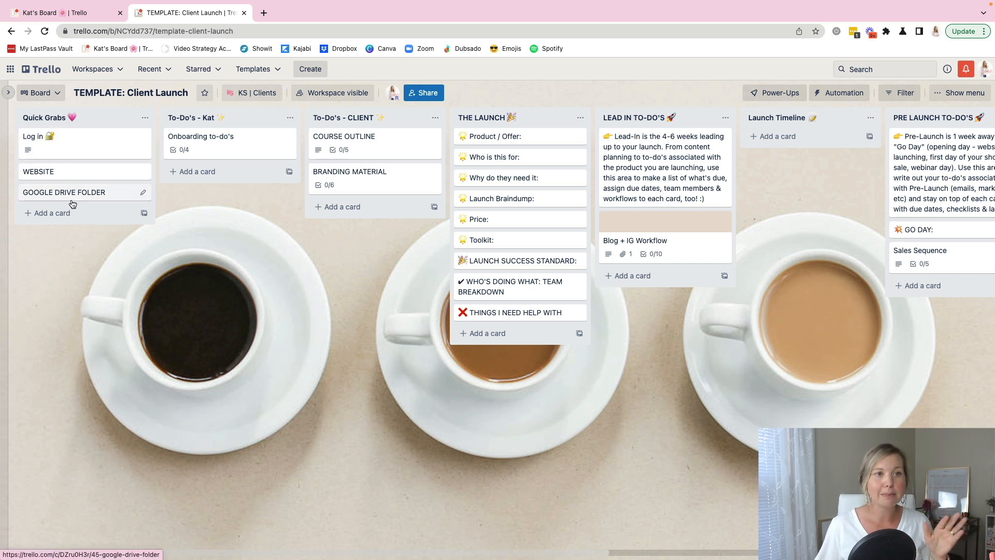
mouse_move(209, 130)
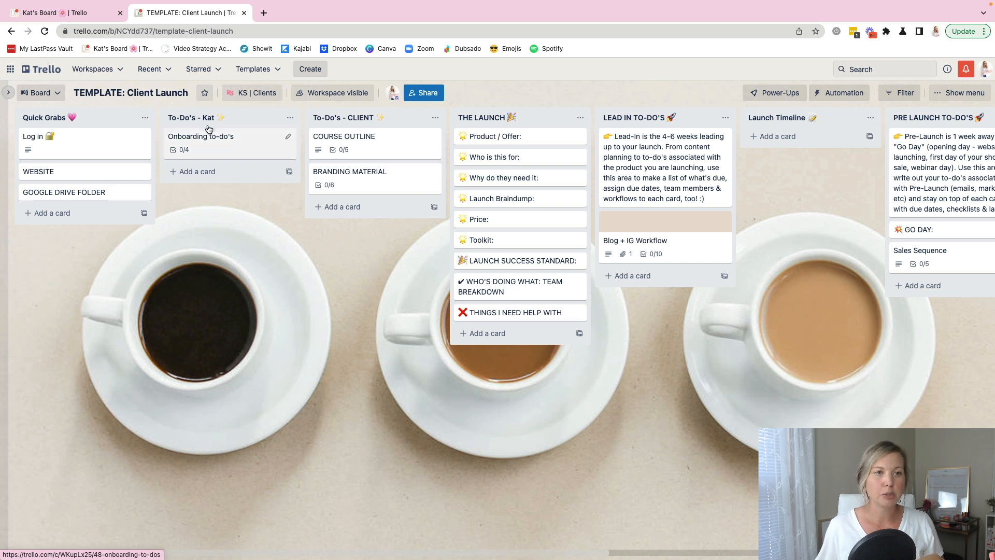
mouse_move(362, 126)
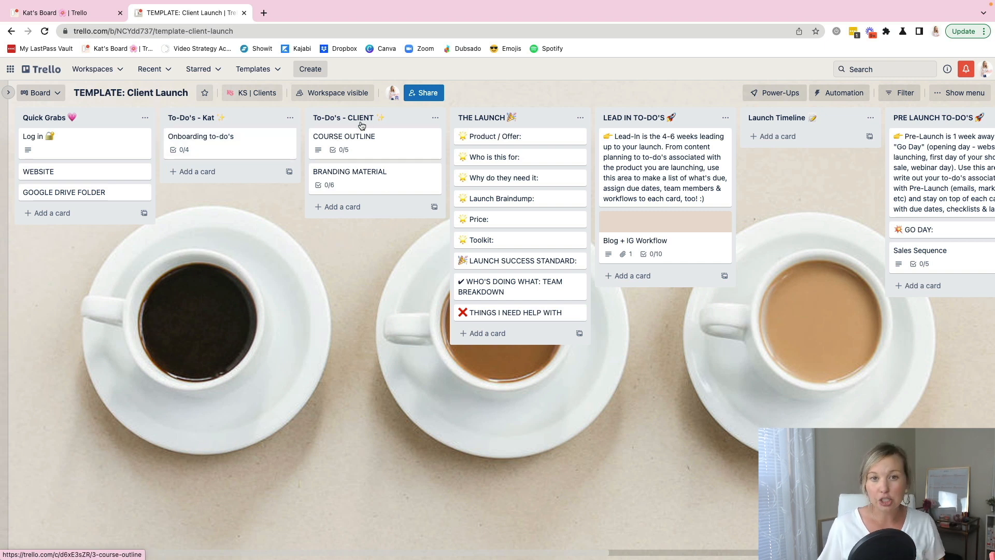
mouse_move(546, 125)
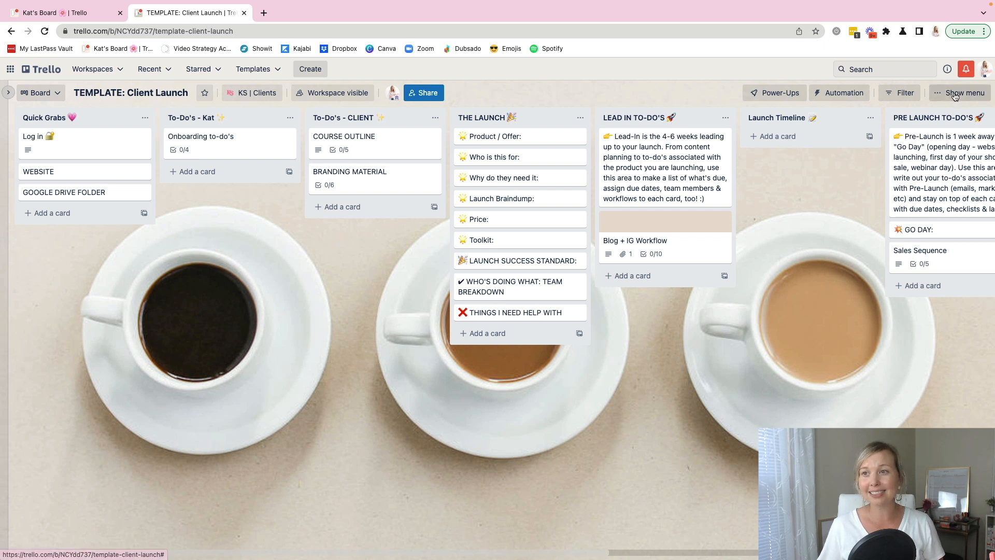
Show the Client Launch template board's menu with its options and recent activity
left_click(959, 92)
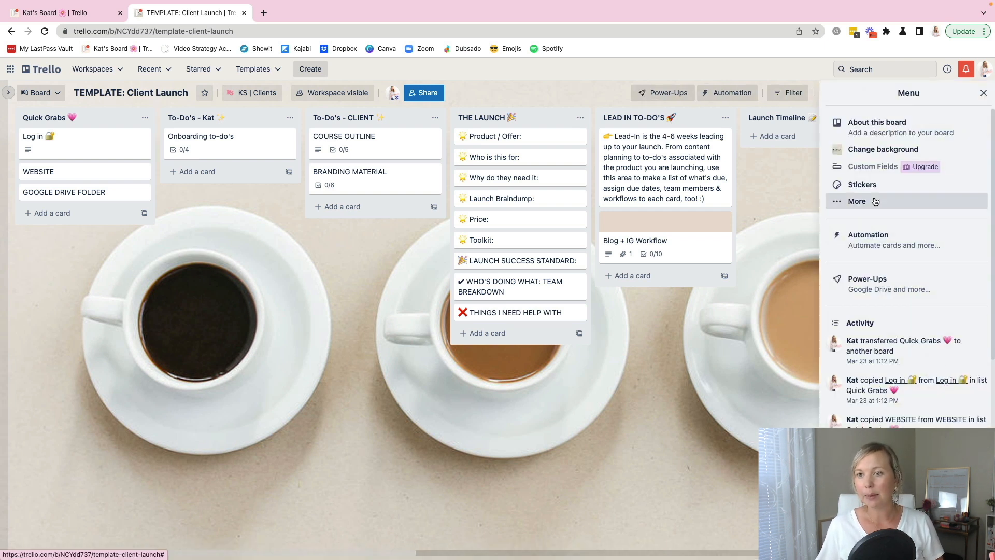
Bring up the Copy board form via More, look at the workspace field, then dismiss it without copying
left_click(857, 201)
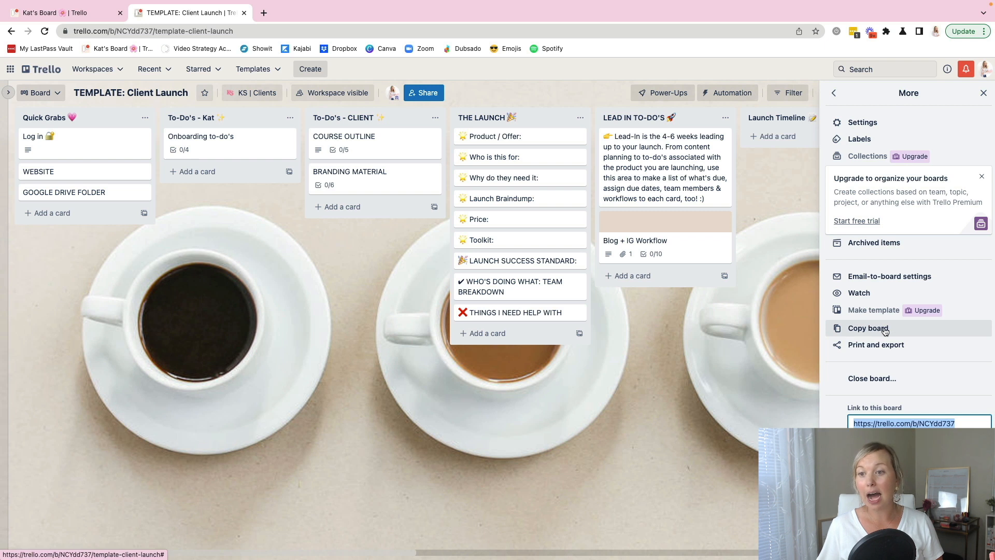
left_click(869, 328)
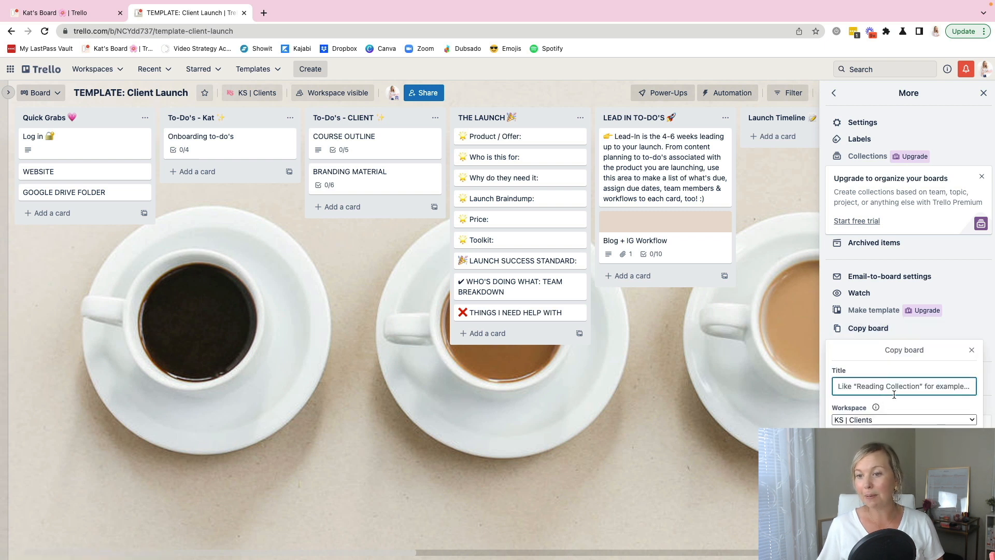
left_click(903, 418)
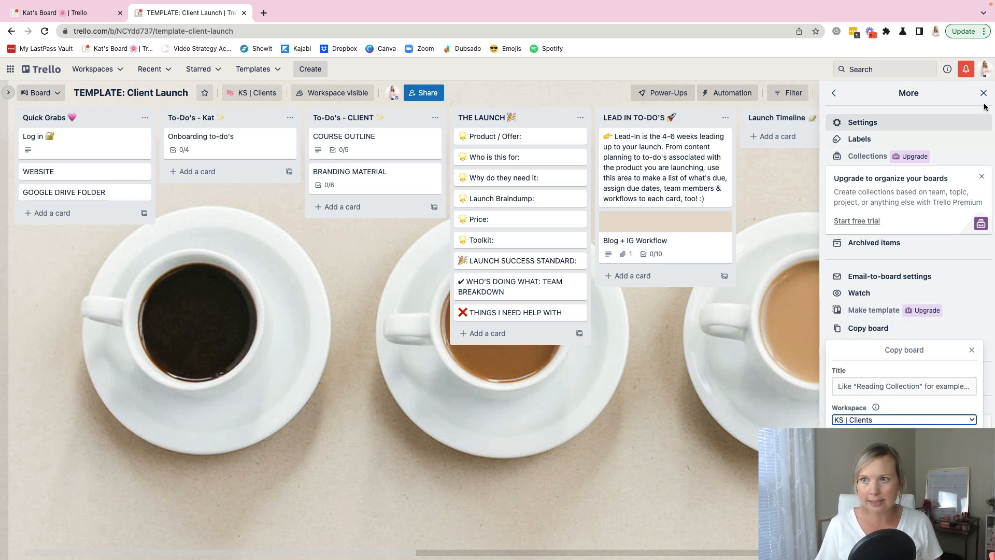
left_click(983, 92)
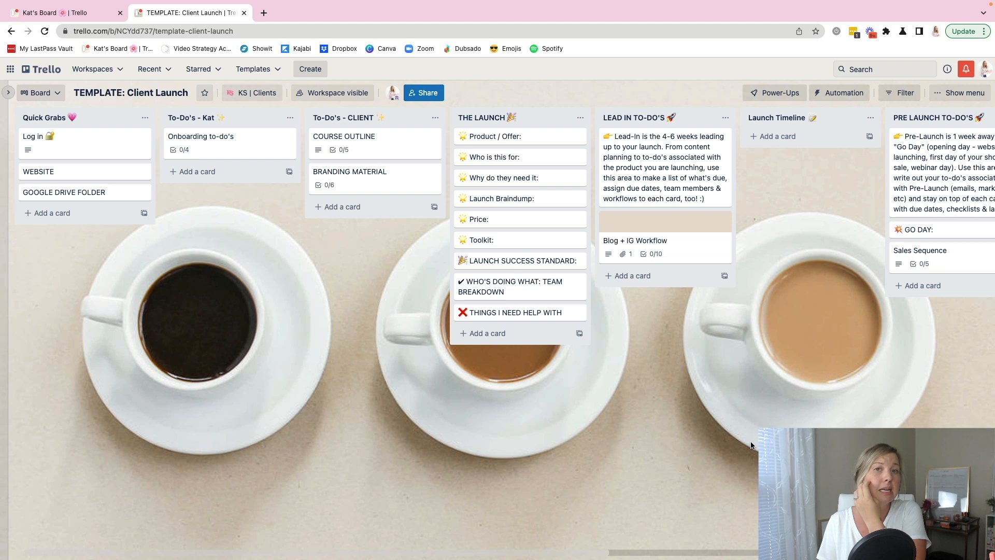
mouse_move(222, 209)
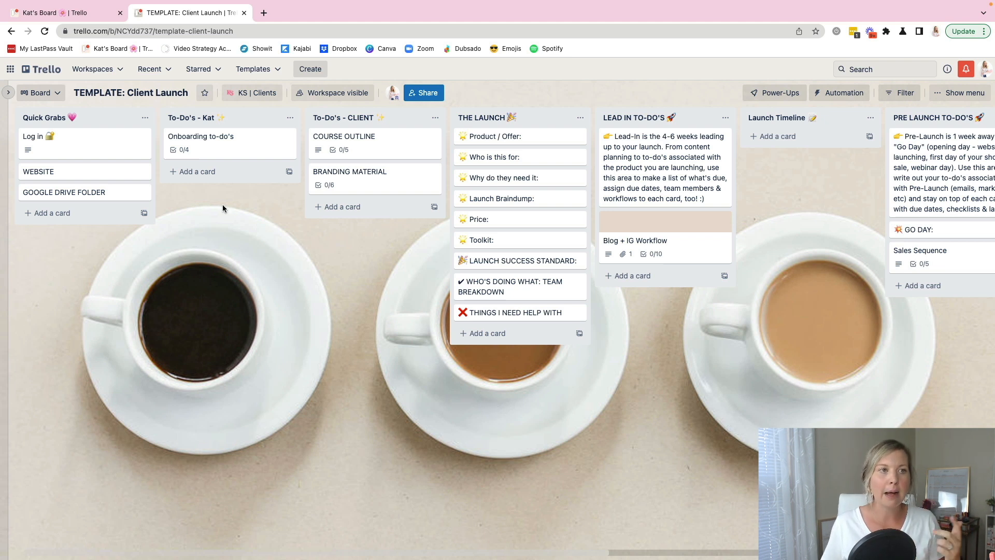
mouse_move(11, 32)
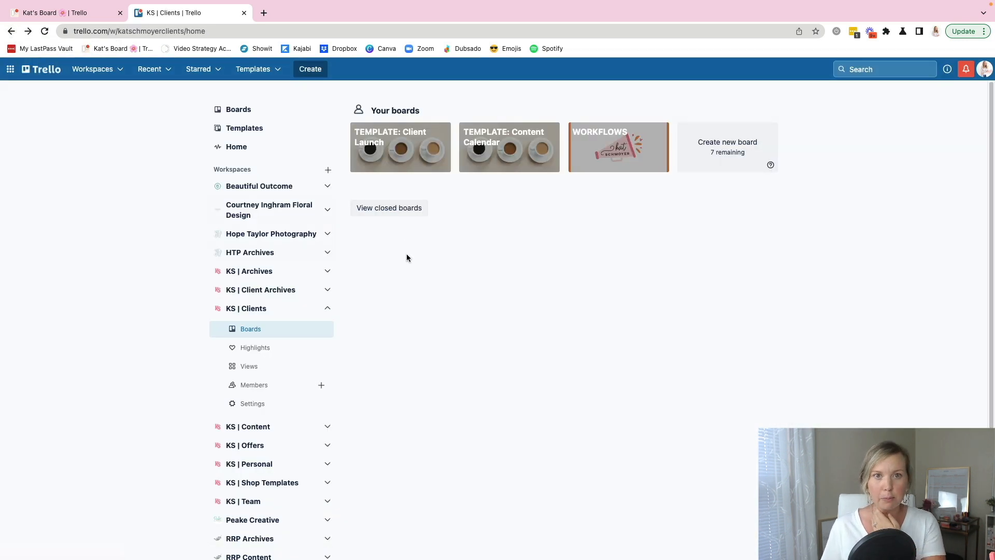
mouse_move(310, 227)
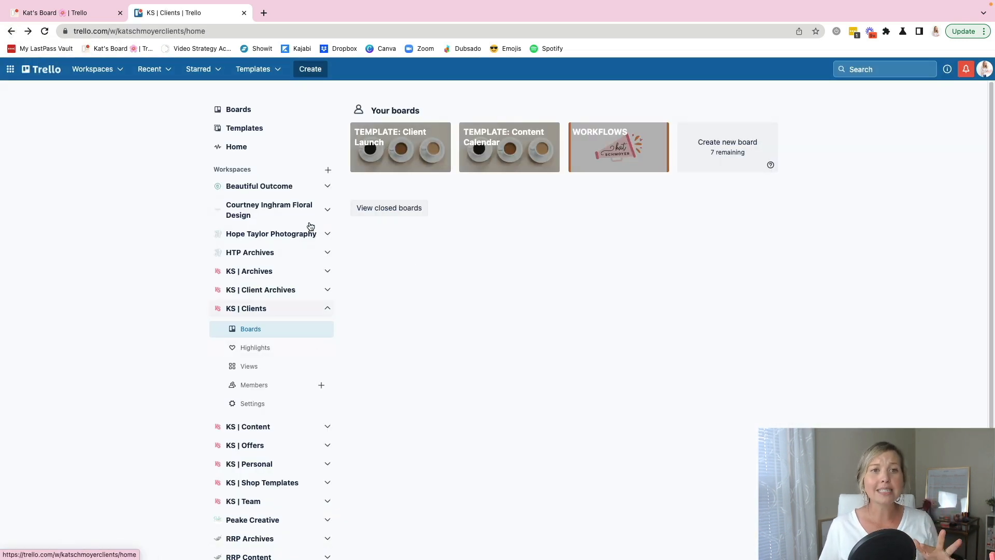
mouse_move(273, 186)
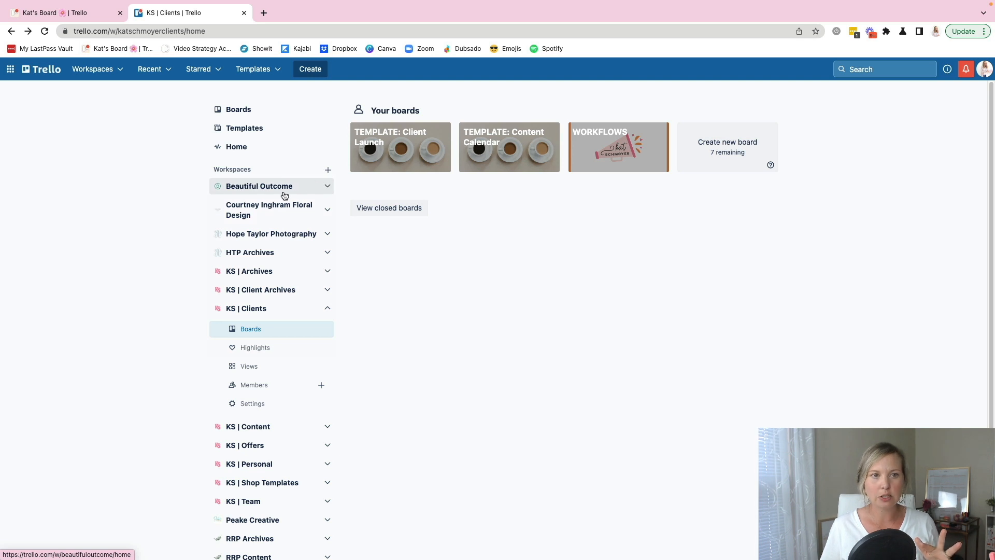
left_click(269, 233)
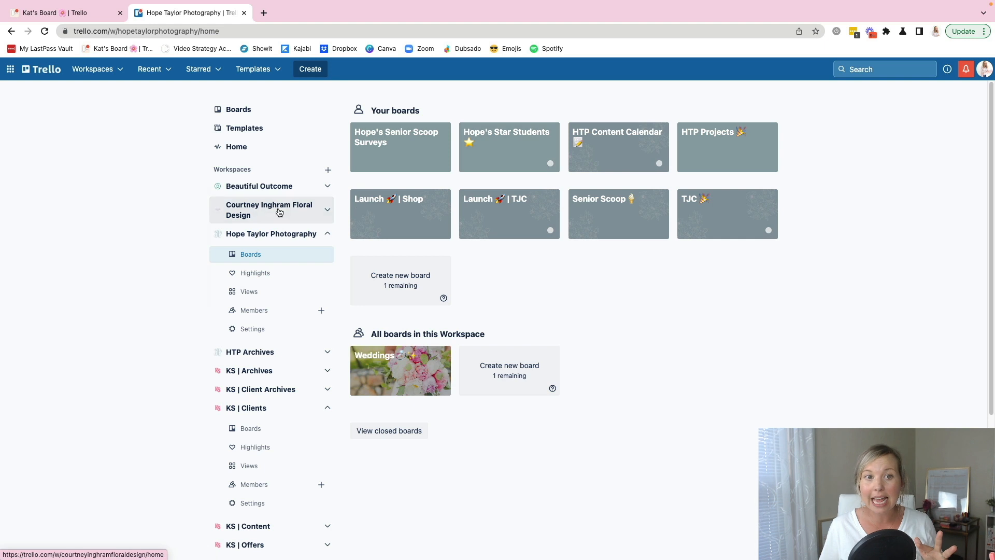
left_click(259, 185)
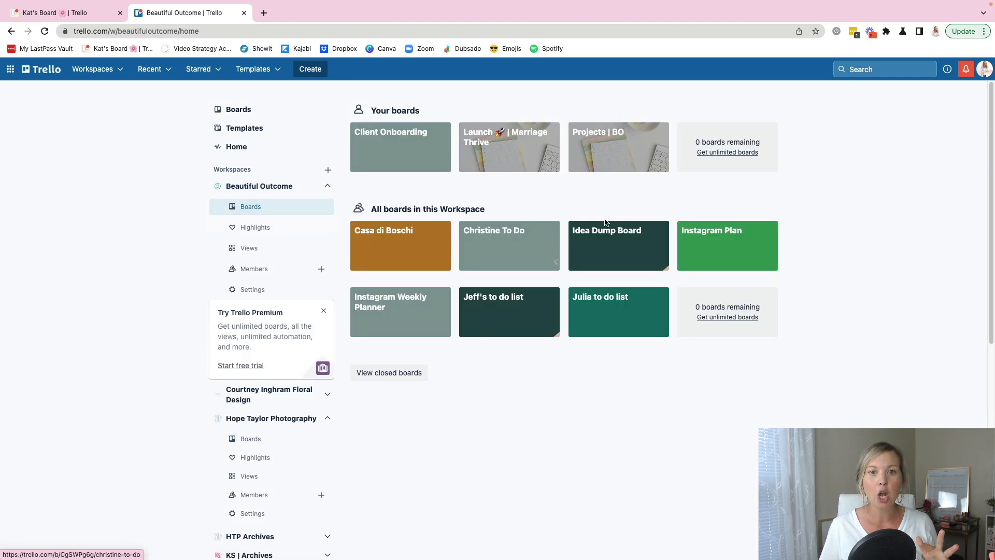
left_click(328, 186)
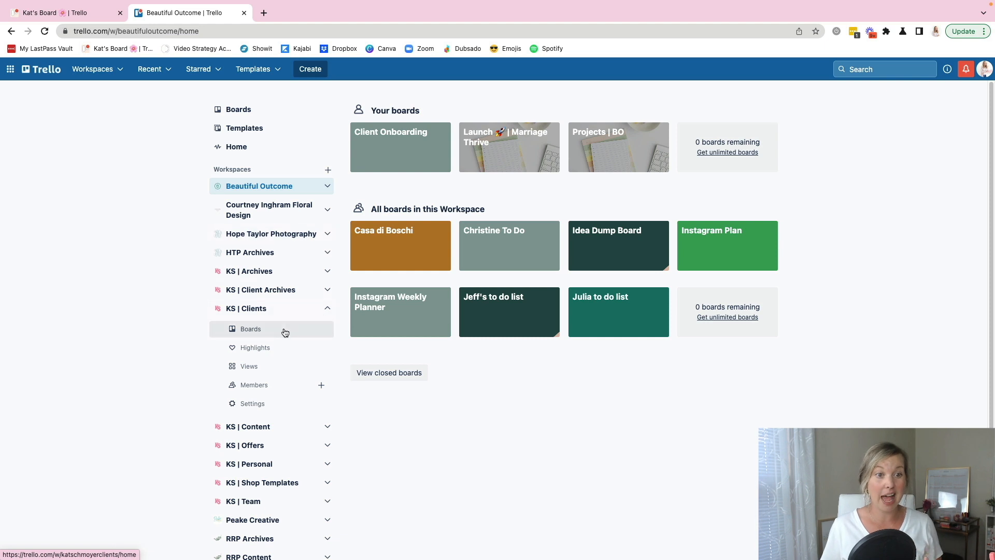
left_click(251, 329)
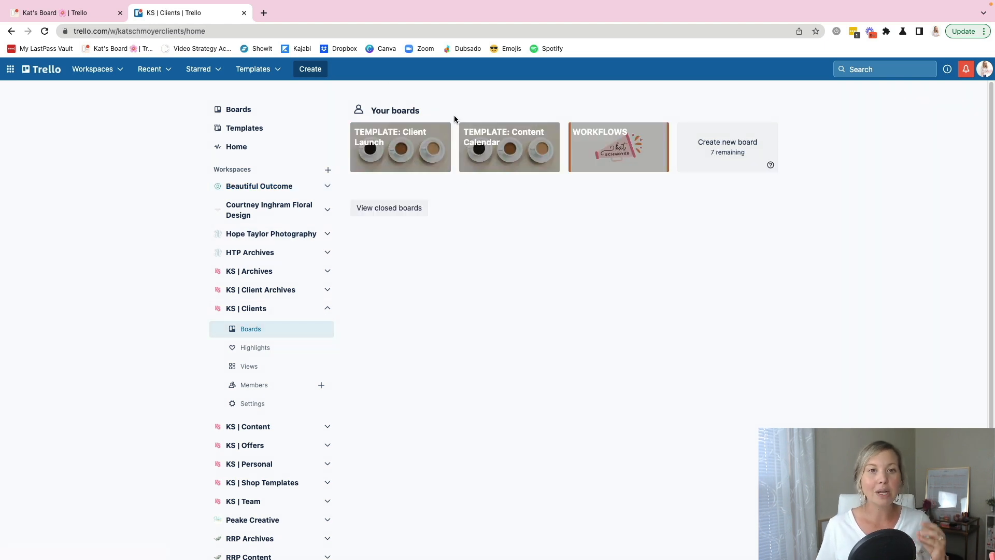
mouse_move(248, 210)
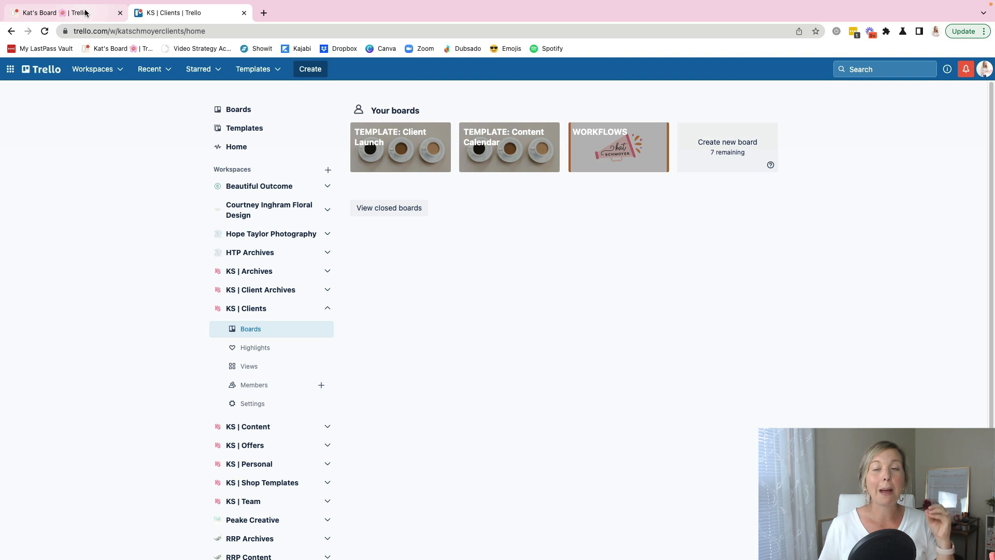
mouse_move(63, 13)
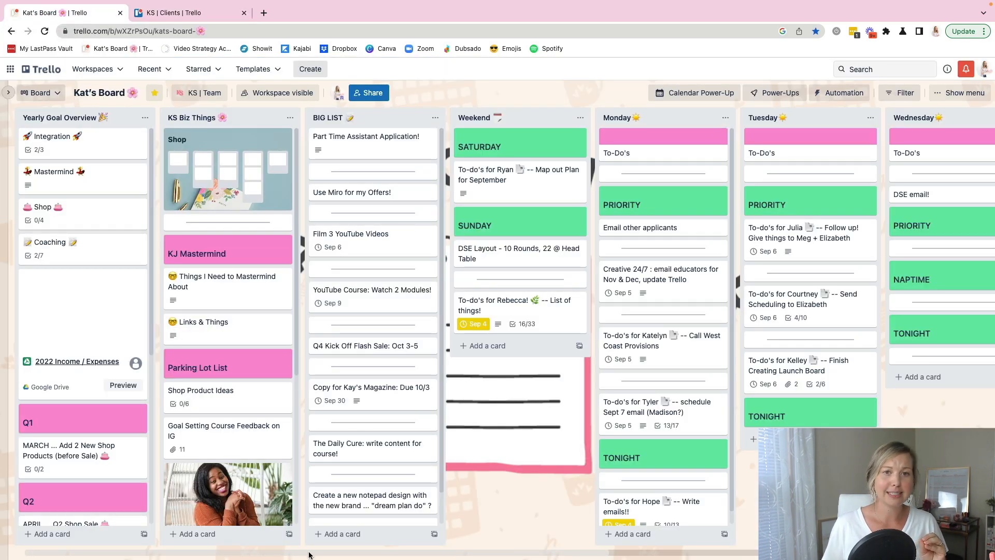
Scroll Kat's Board right to the Weekend through Friday weekday lists
scroll("right", 3)
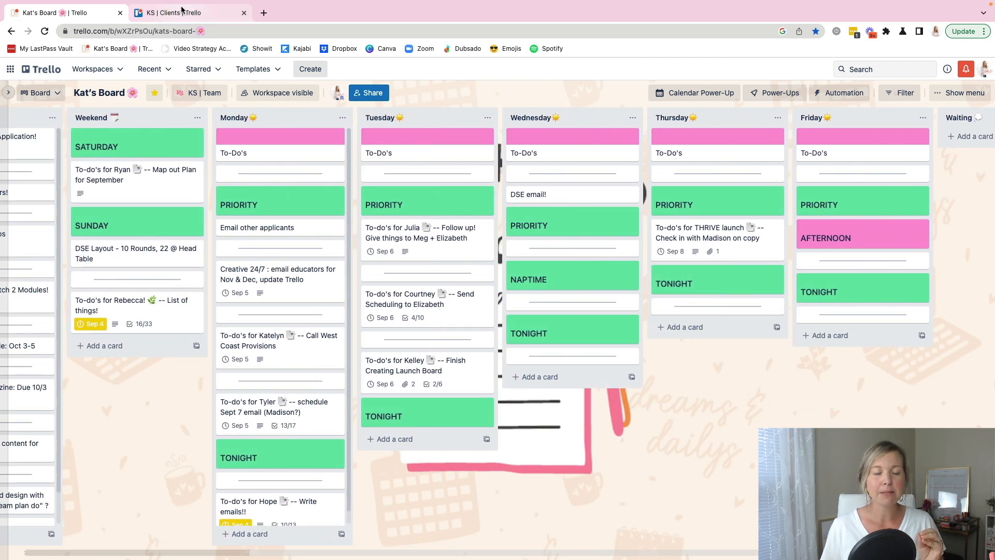
mouse_move(308, 302)
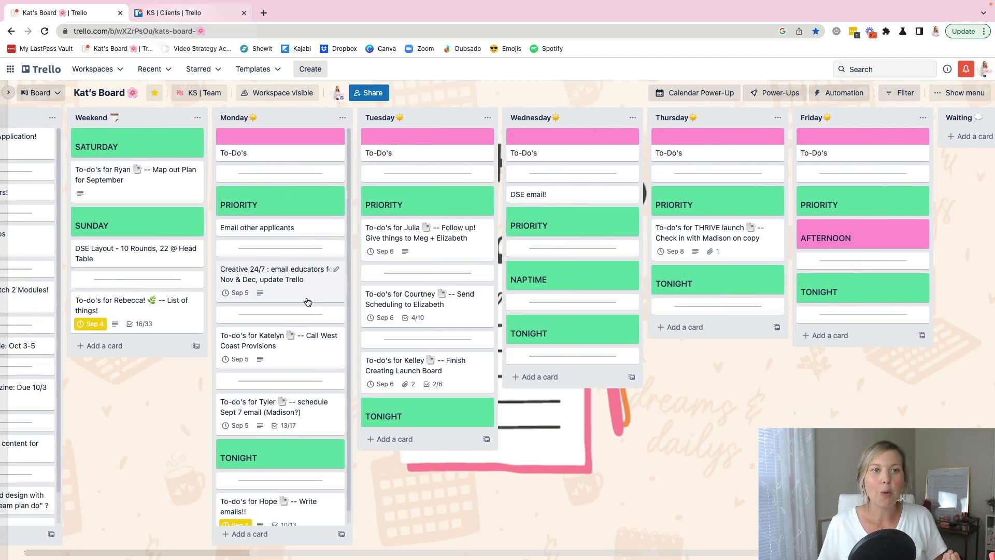
mouse_move(248, 405)
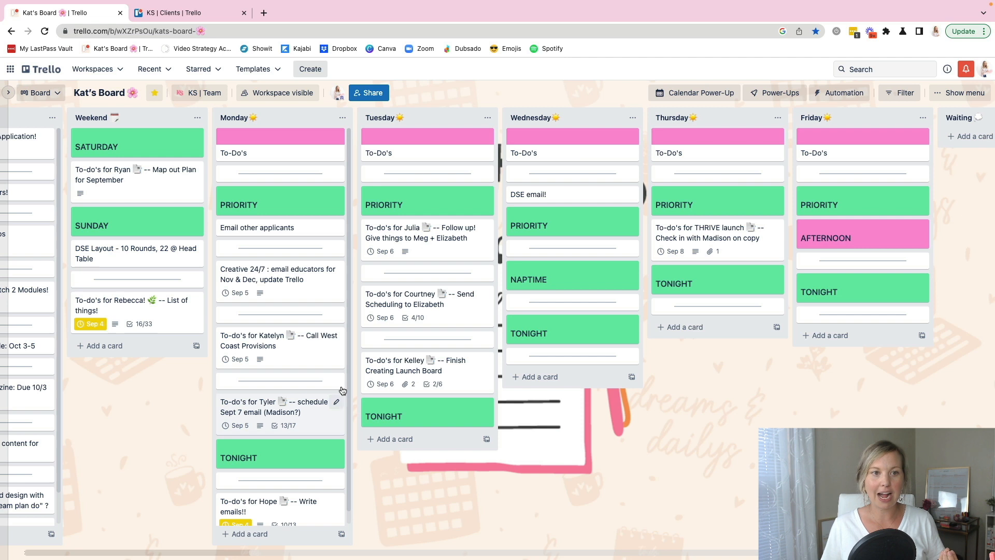
mouse_move(410, 239)
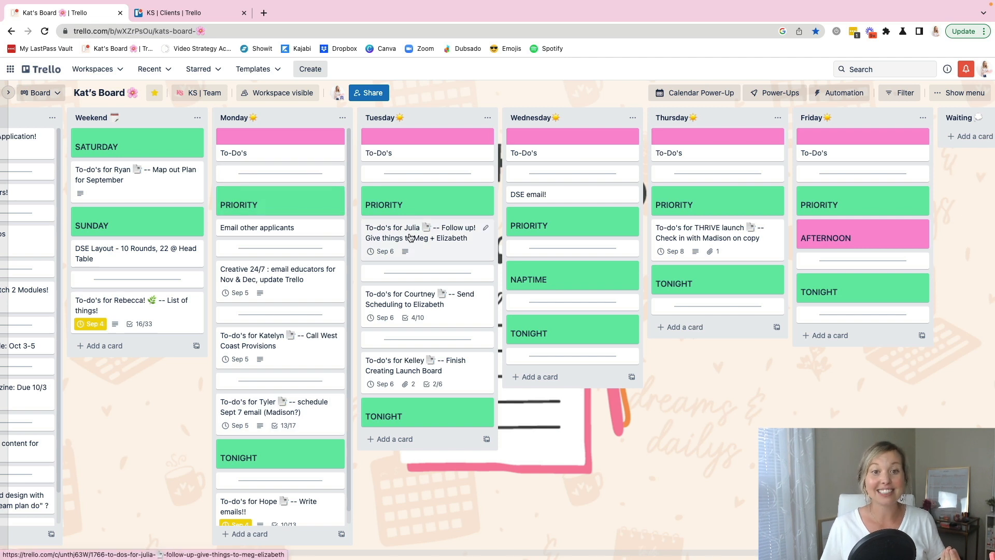
mouse_move(380, 242)
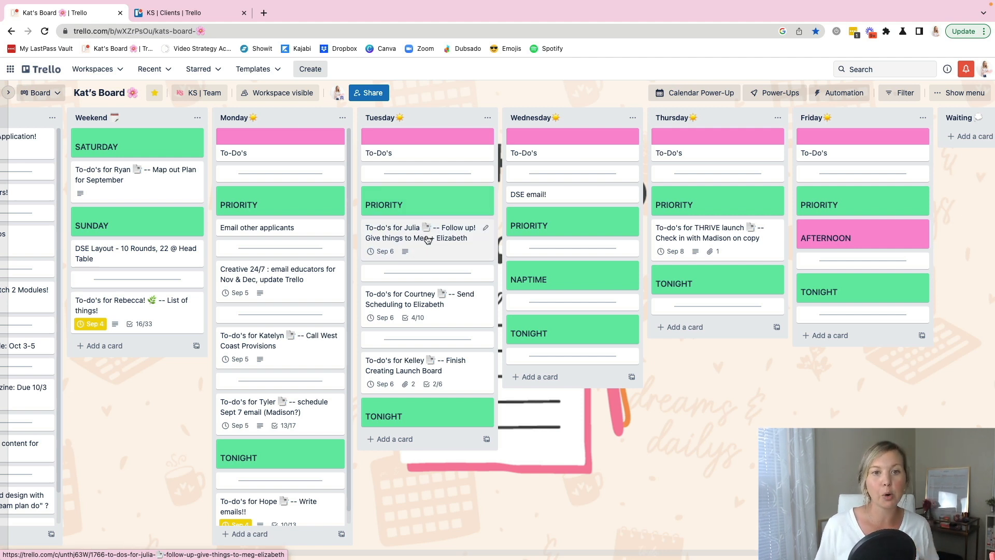
Return to the KS | Clients workspace page and show the Beautiful Outcome workspace's boards
left_click(177, 13)
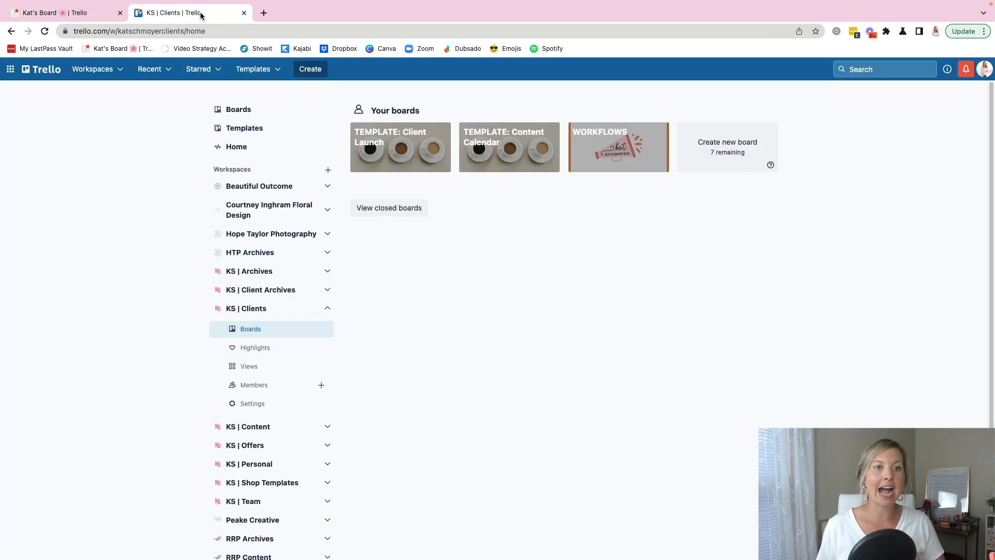
mouse_move(259, 186)
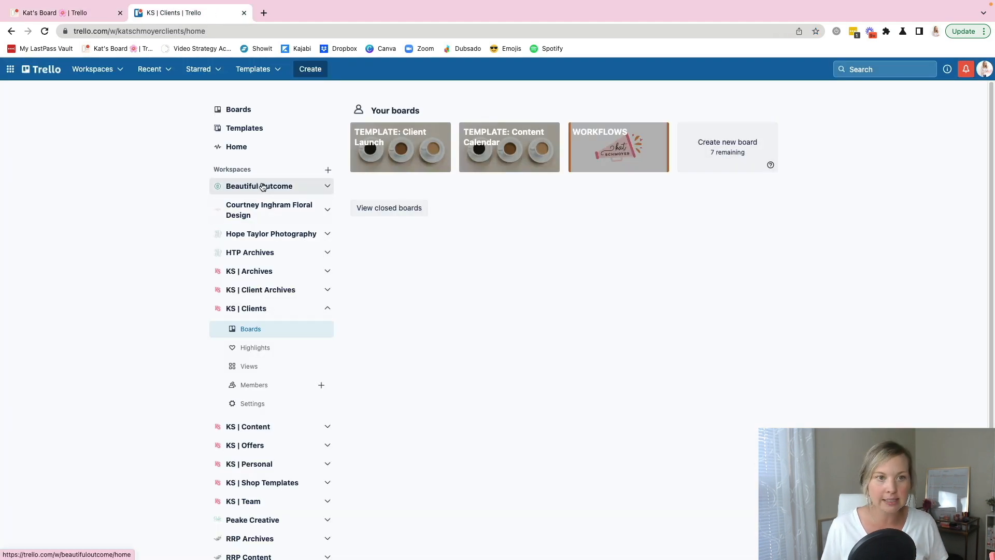
left_click(259, 185)
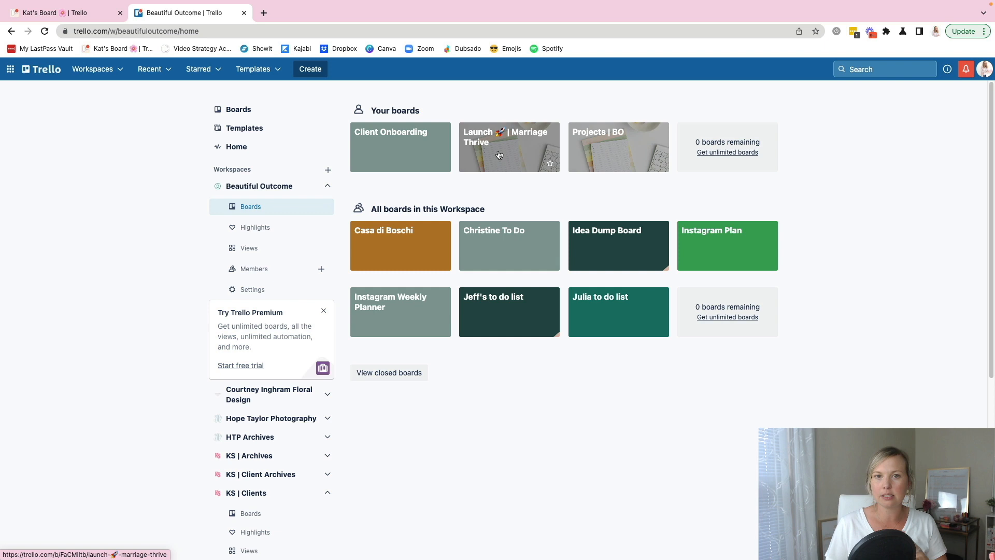
mouse_move(522, 162)
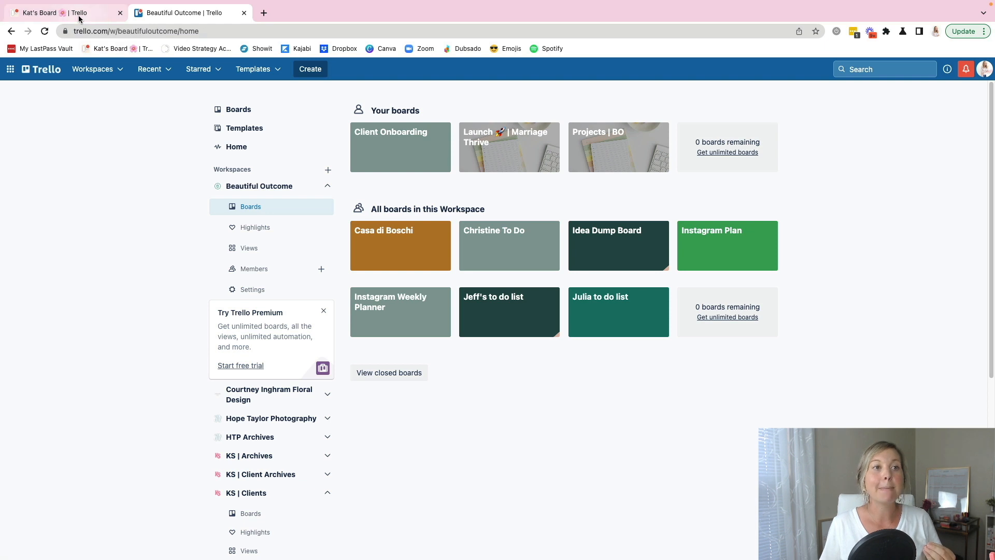
left_click(39, 12)
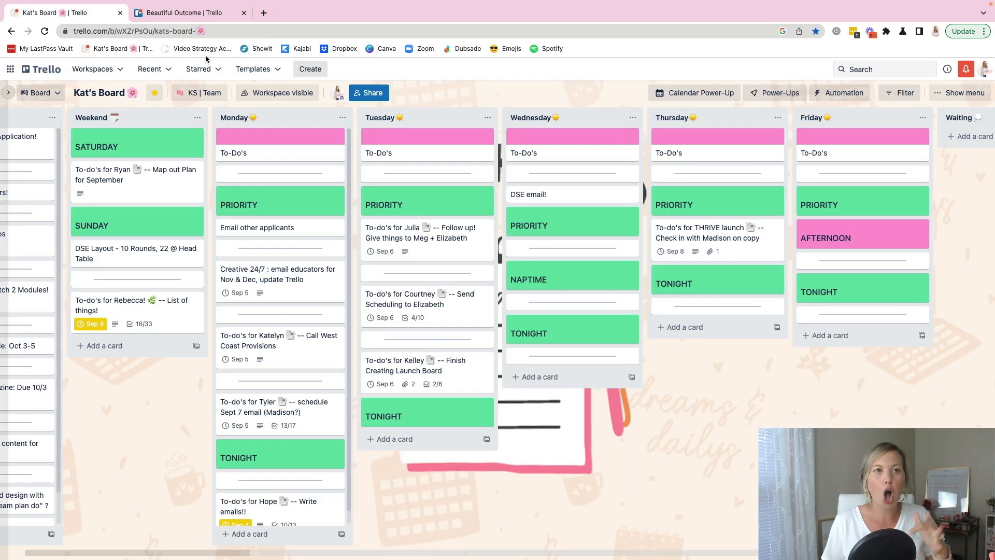
left_click(184, 12)
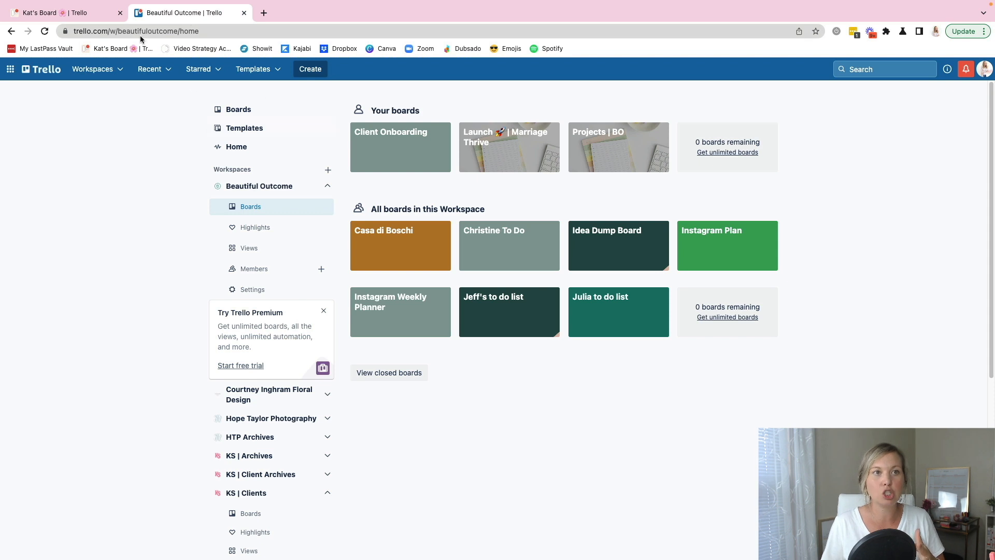
left_click(61, 13)
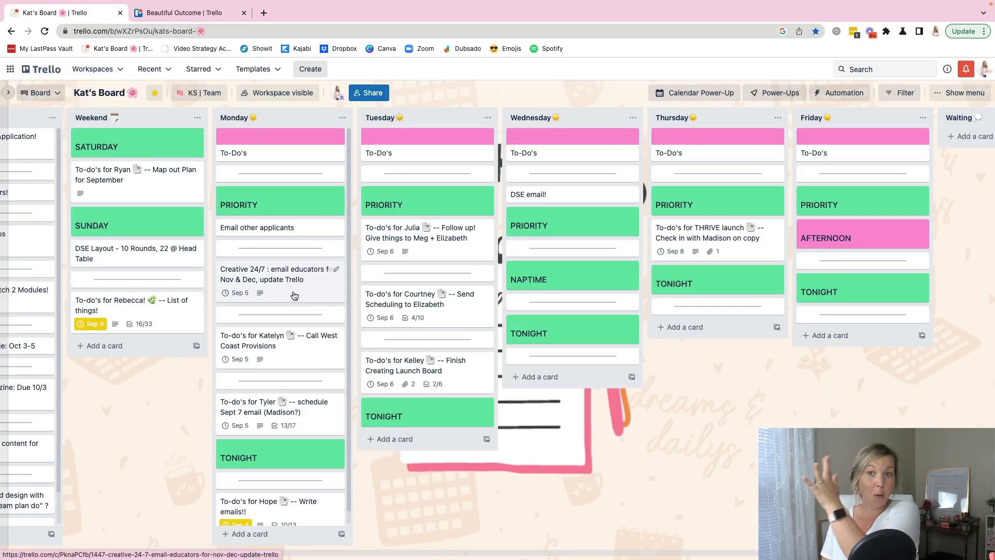
left_click(185, 12)
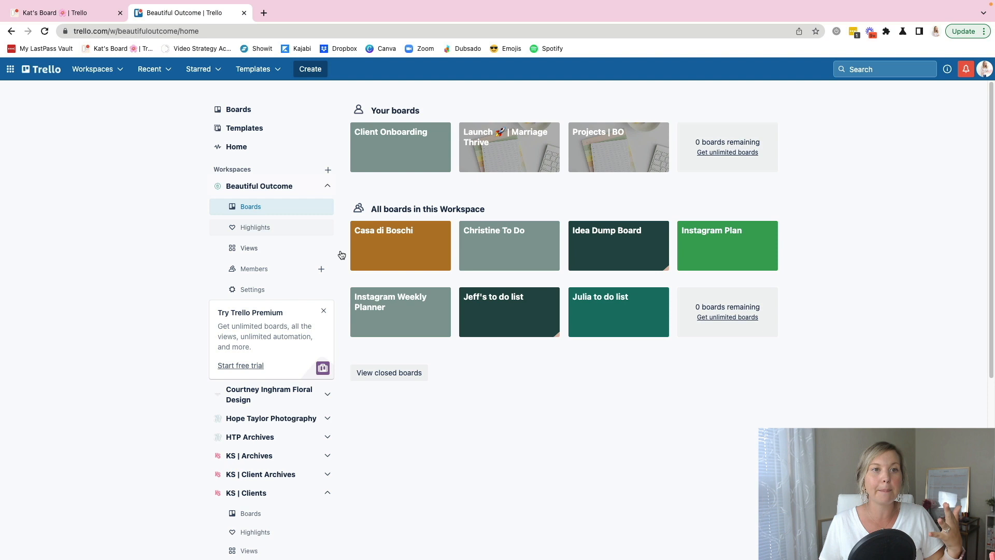
mouse_move(490, 473)
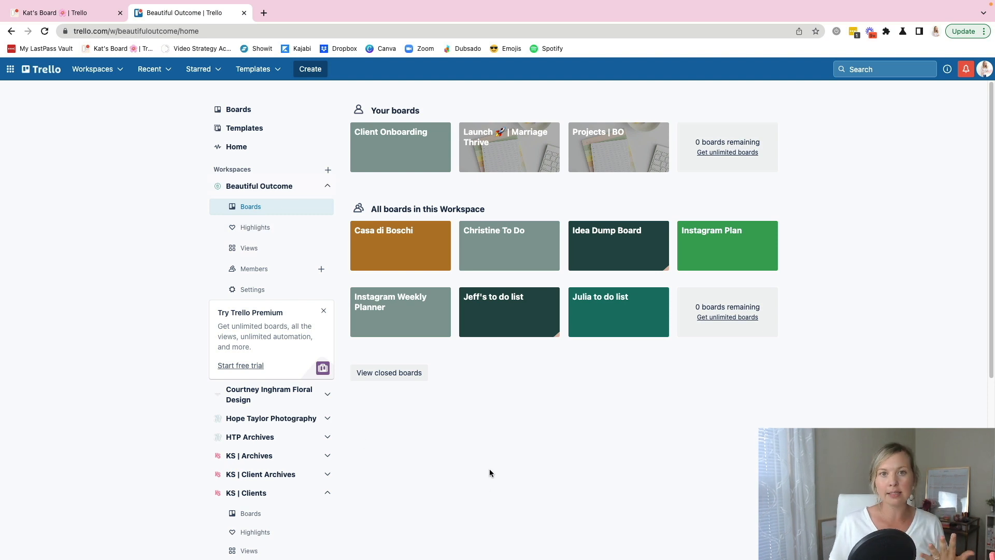
mouse_move(451, 408)
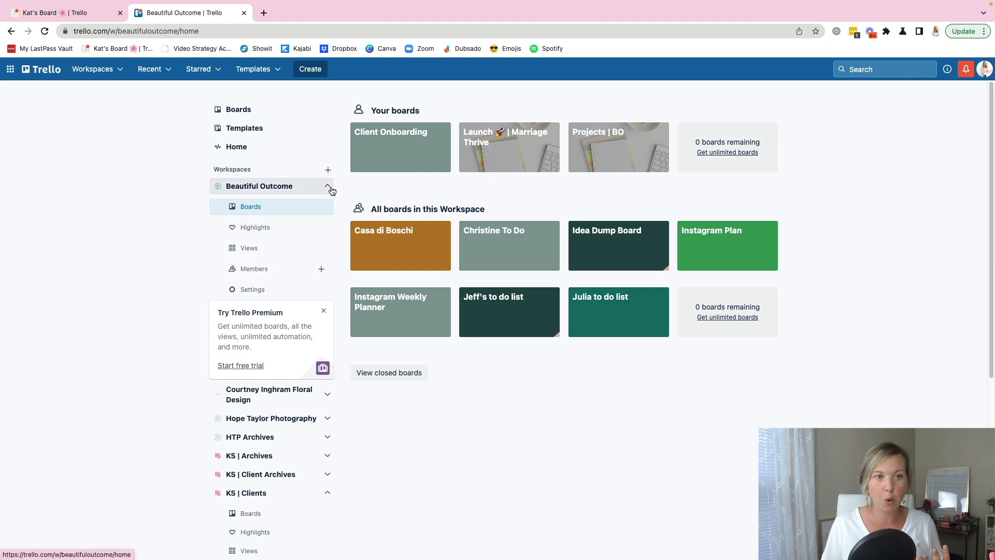
left_click(329, 186)
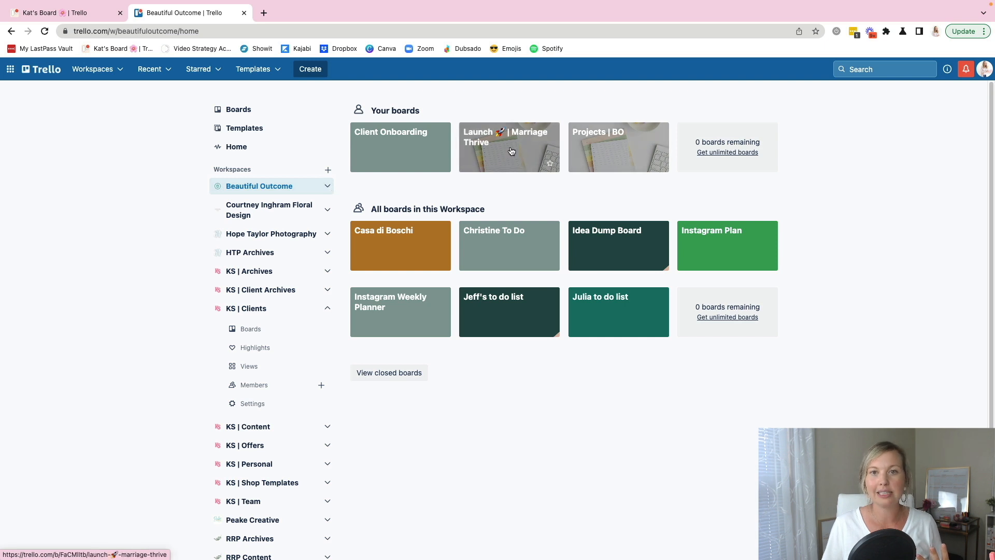
left_click(508, 147)
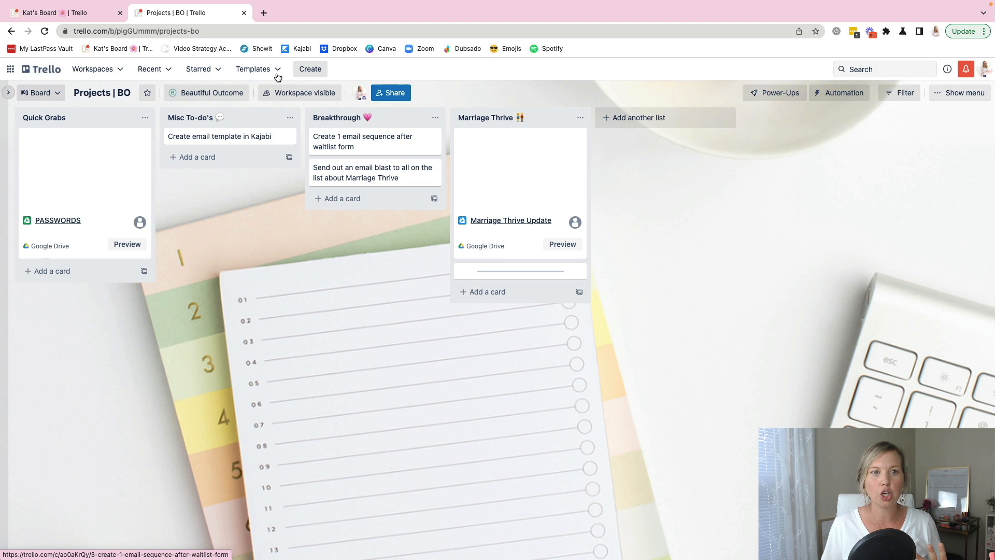
left_click(210, 92)
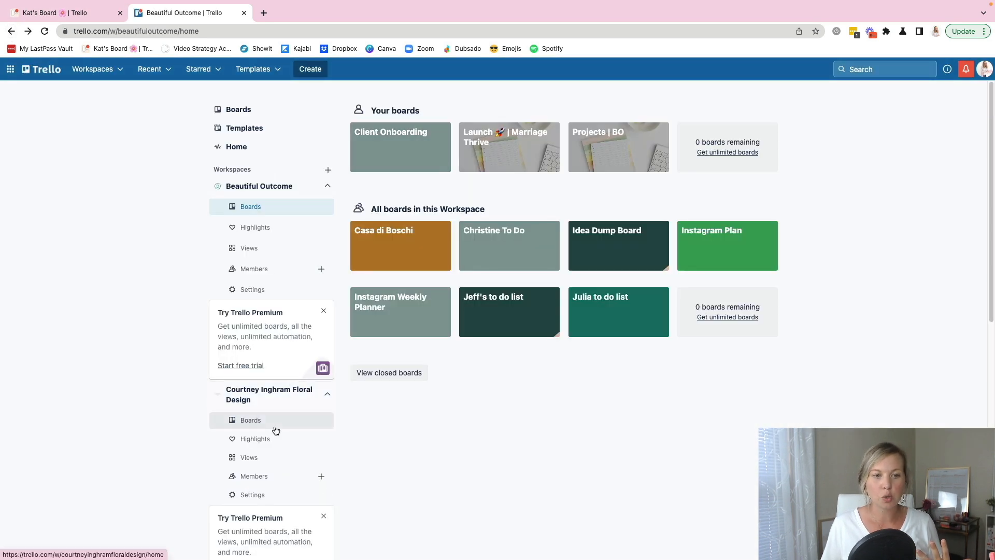
Show the Courtney Inghram Floral Design workspace's boards and collapse the other expanded workspace sections
left_click(250, 420)
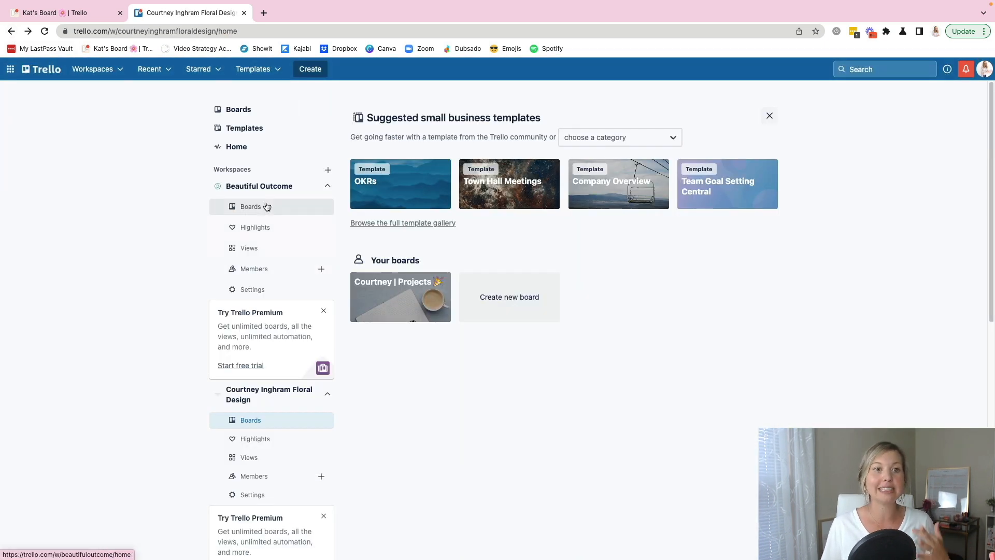
left_click(328, 186)
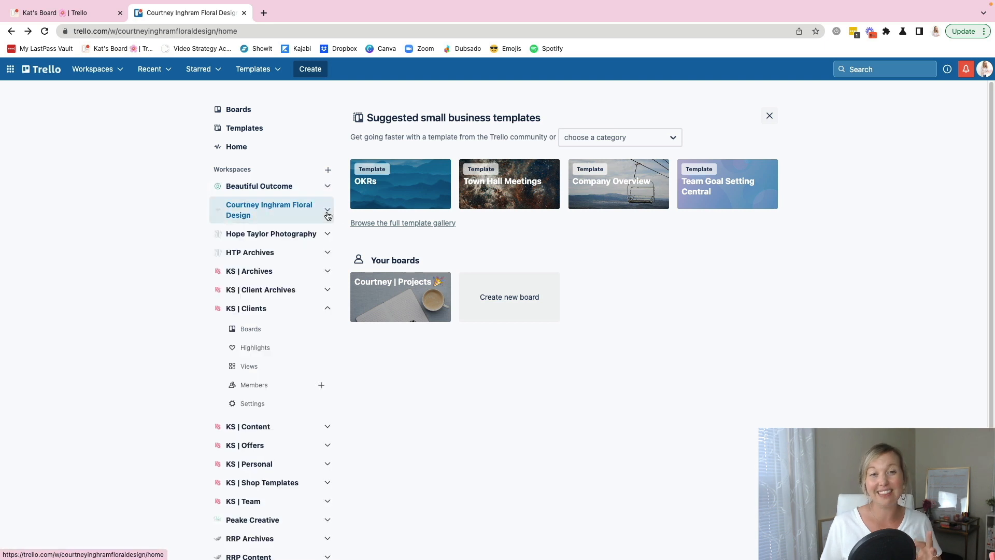
left_click(328, 308)
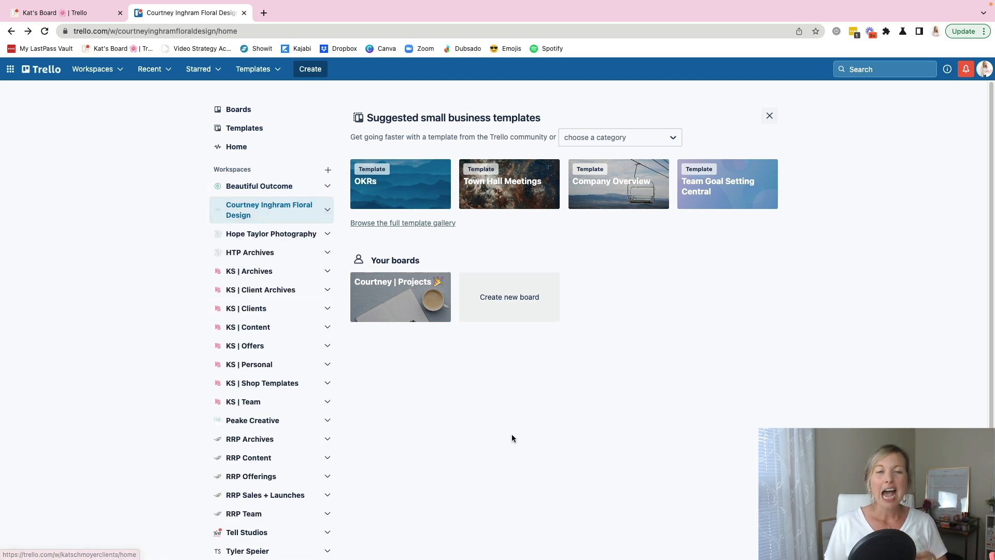